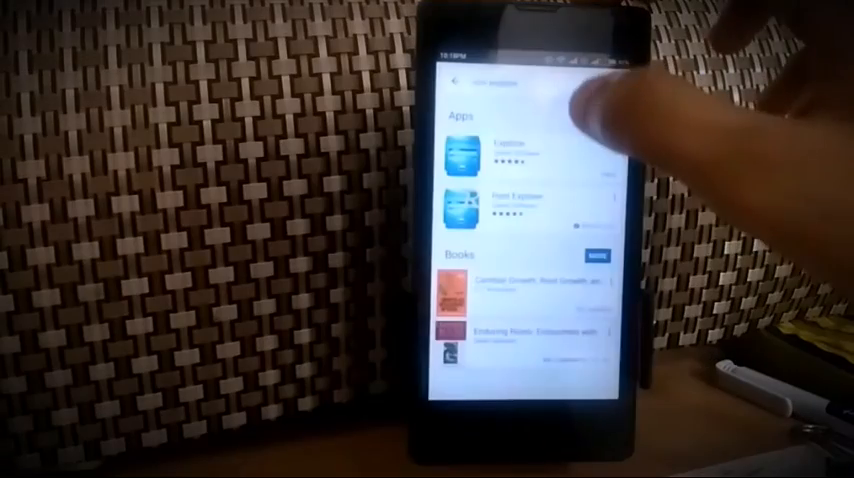
- Launch Root Explorer from the Play Store search results
click(470, 204)
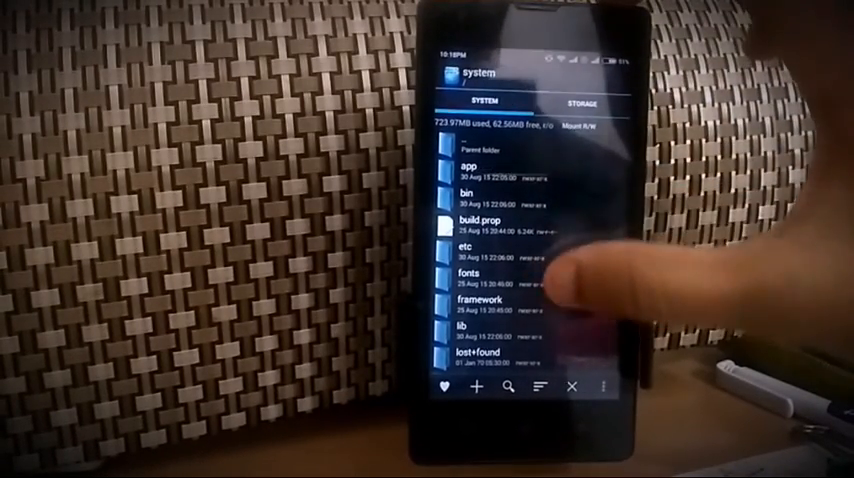
scroll(down, 3)
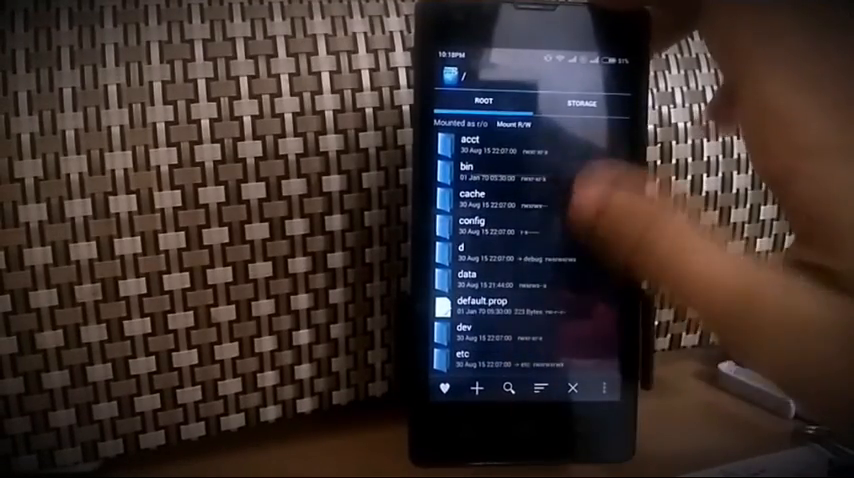
scroll(down, 3)
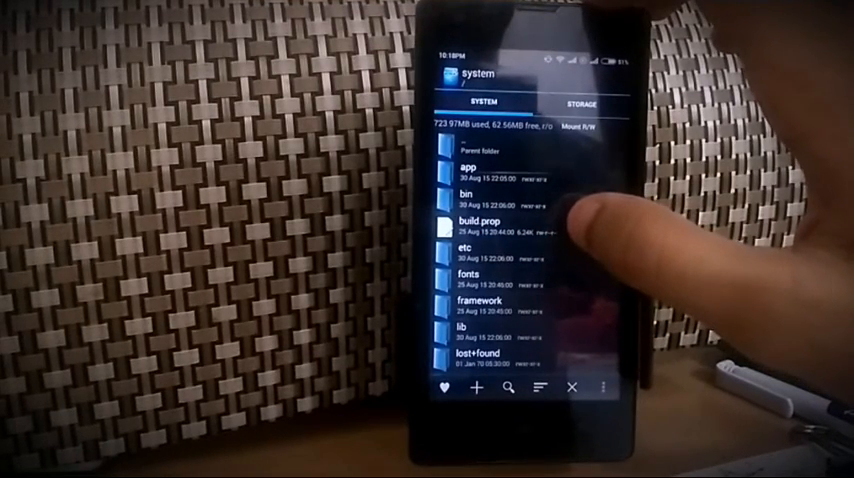
- Open build.prop in the text editor, granting superuser access and remounting as read-write
click(490, 228)
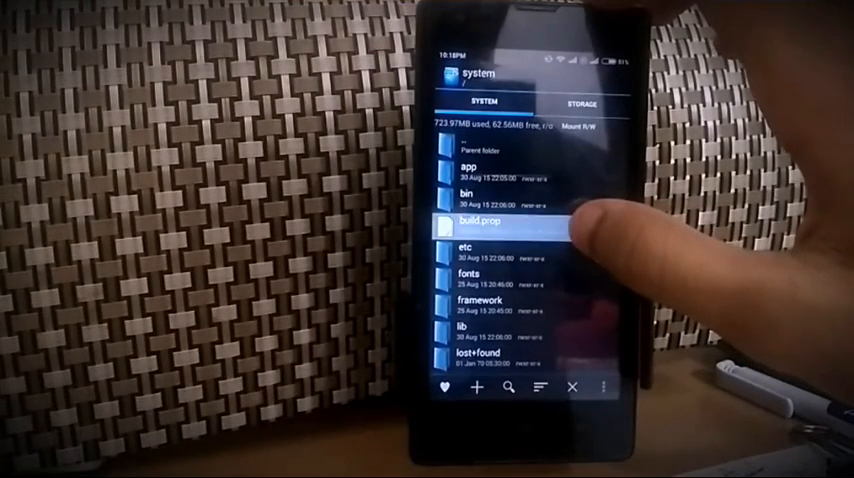
click(490, 224)
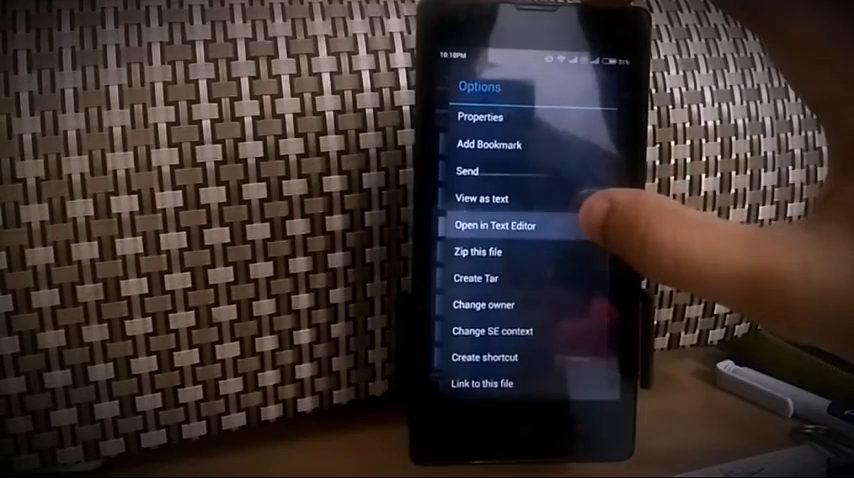
click(496, 224)
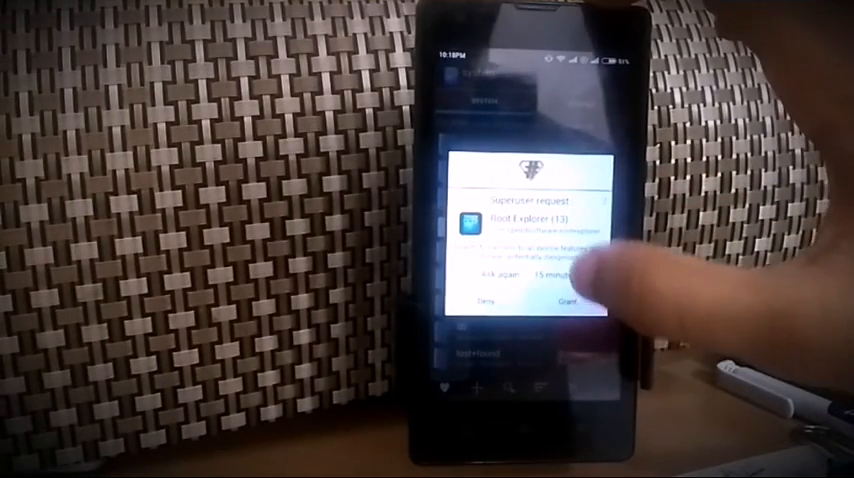
click(568, 302)
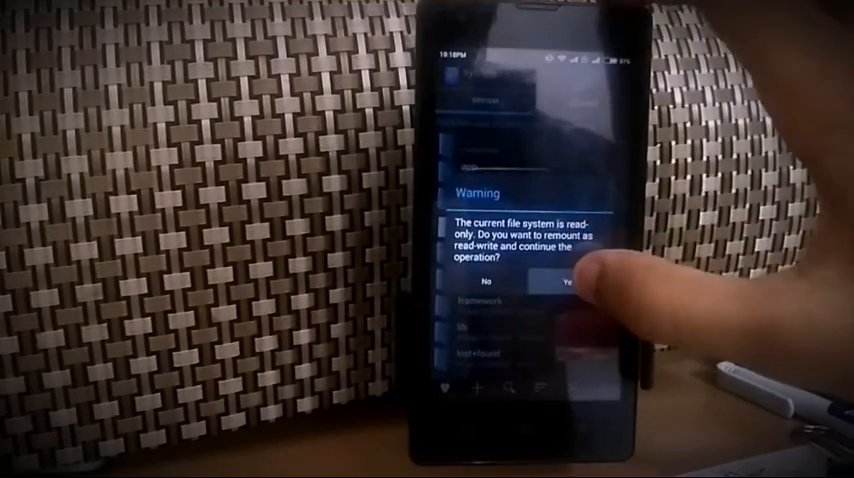
click(568, 288)
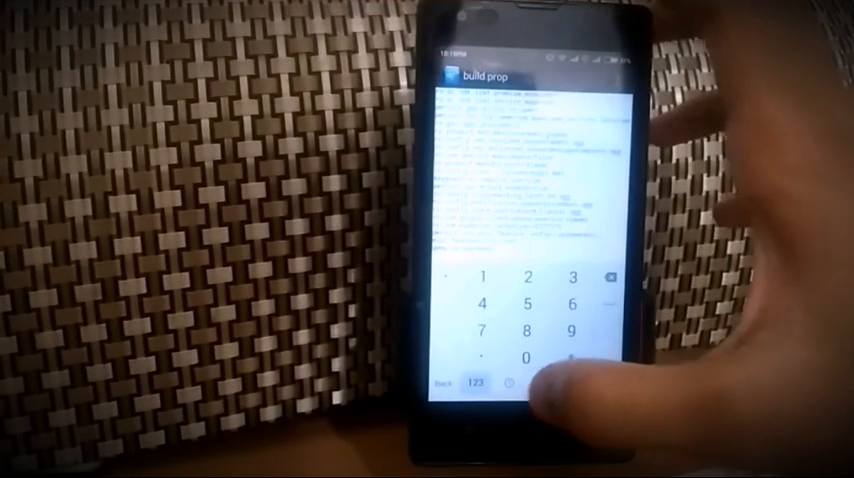
- Add the qemu.hw.mainkeys=0 line to build.prop and save the changes
click(480, 384)
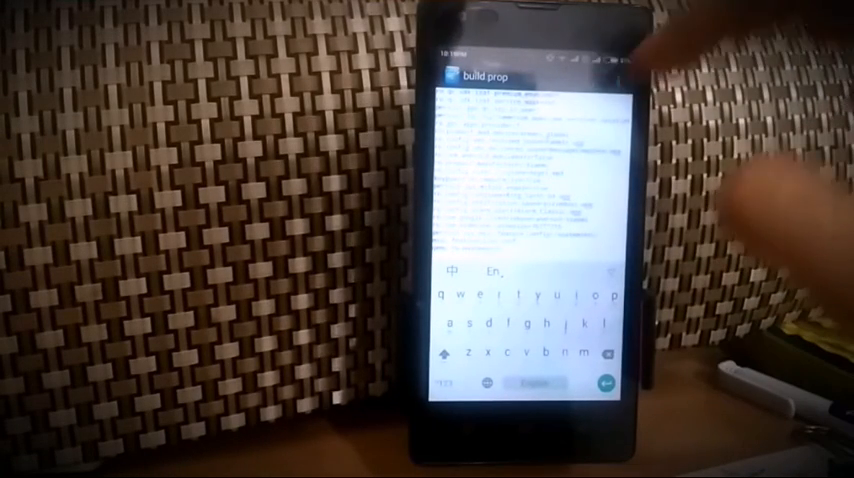
click(600, 64)
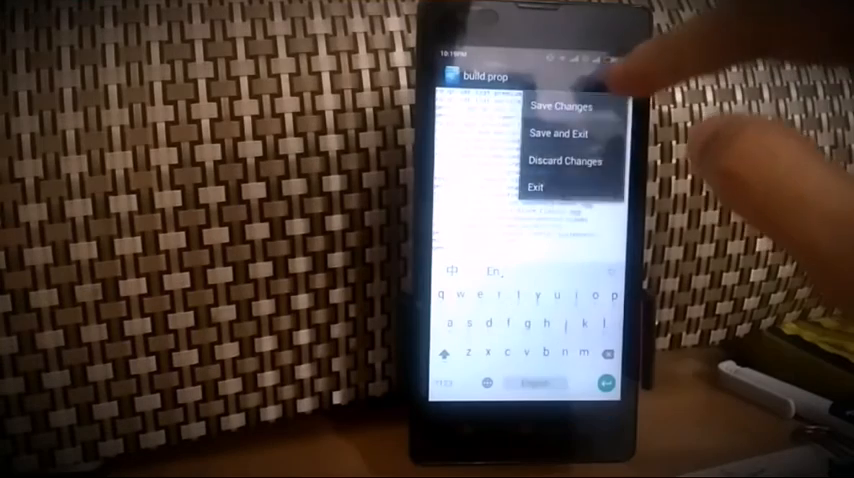
click(562, 106)
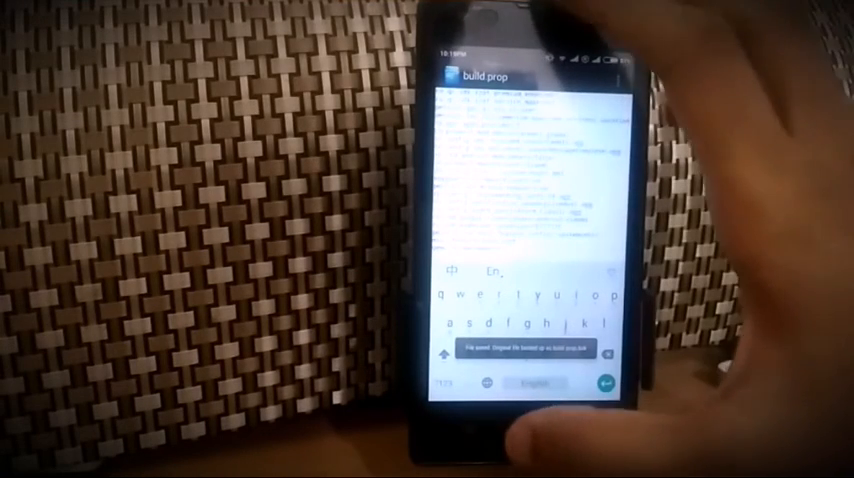